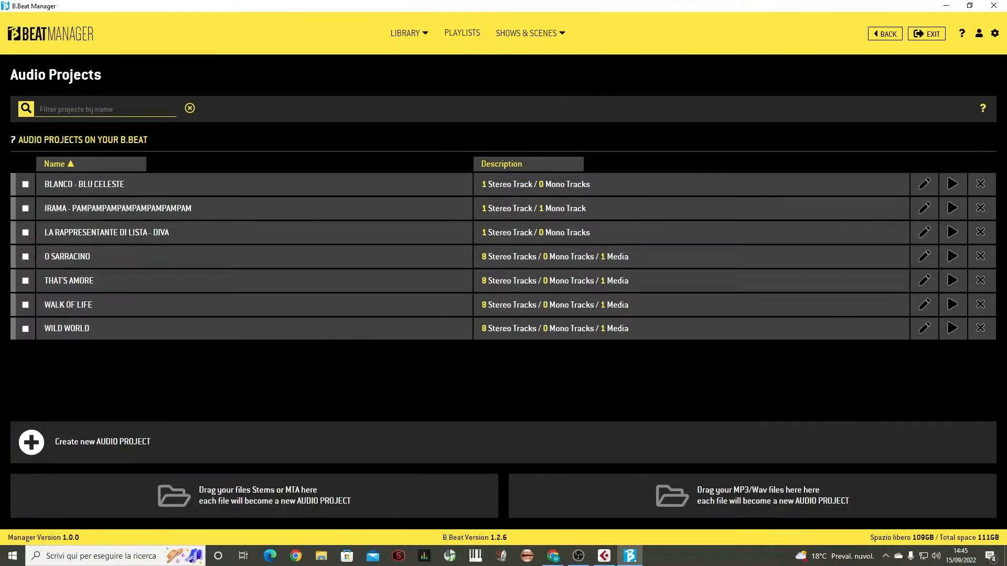
mouse_move(929, 85)
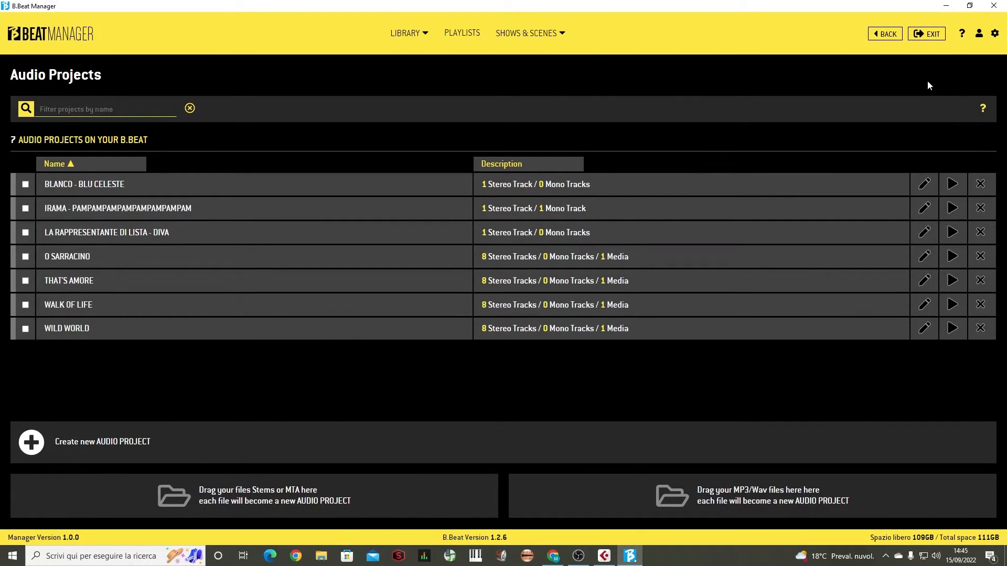